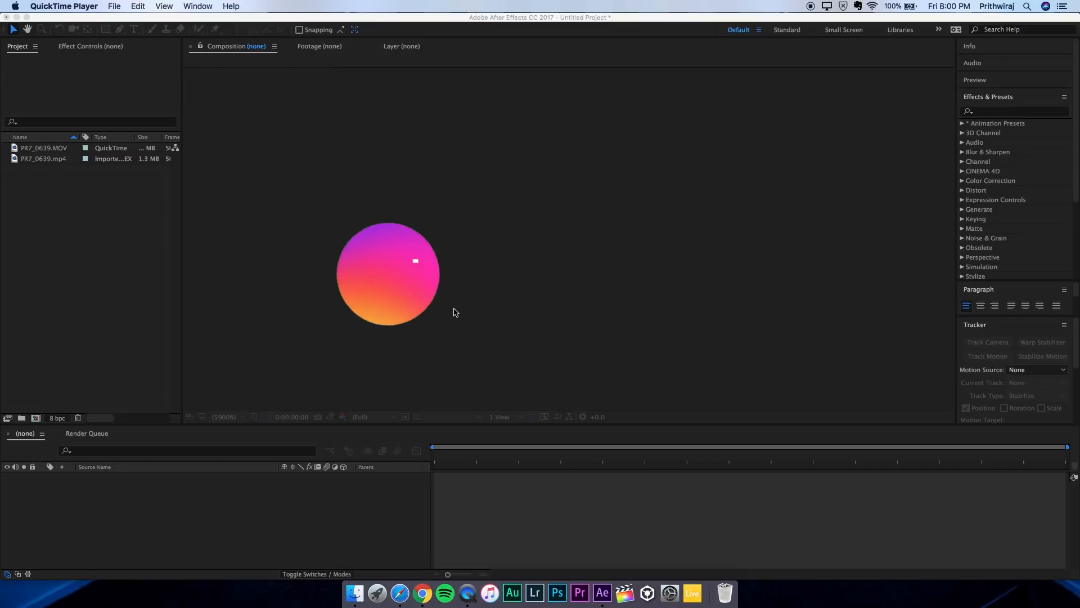
View the PR7_0639.mp4 clip and build a new composition from it at frame 31.
double_click(43, 159)
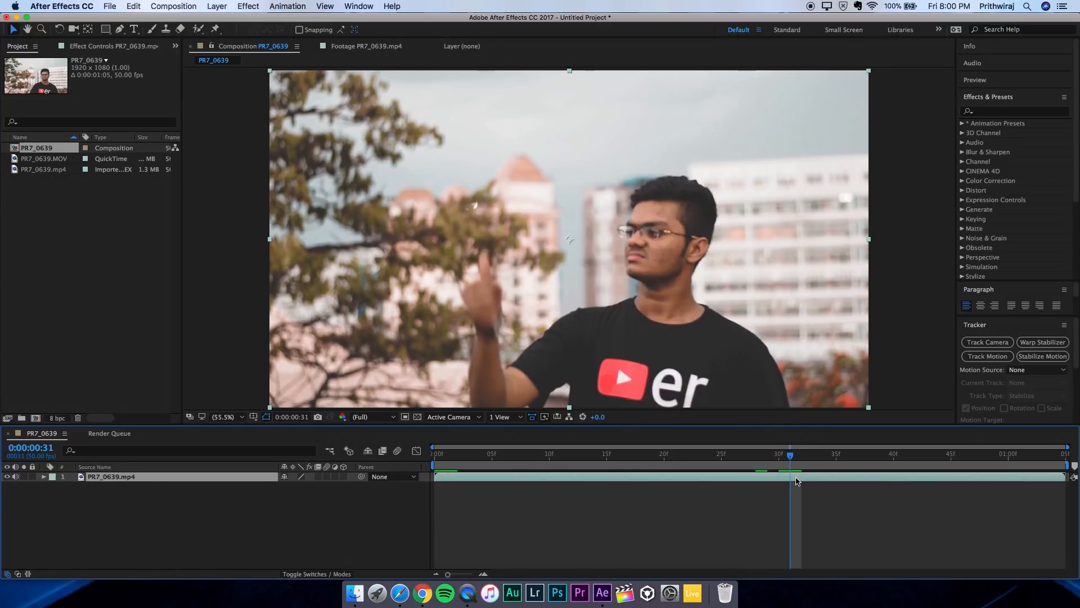
Duplicate the clip layer via Edit and freeze the top copy with Time > Freeze Frame.
click(133, 7)
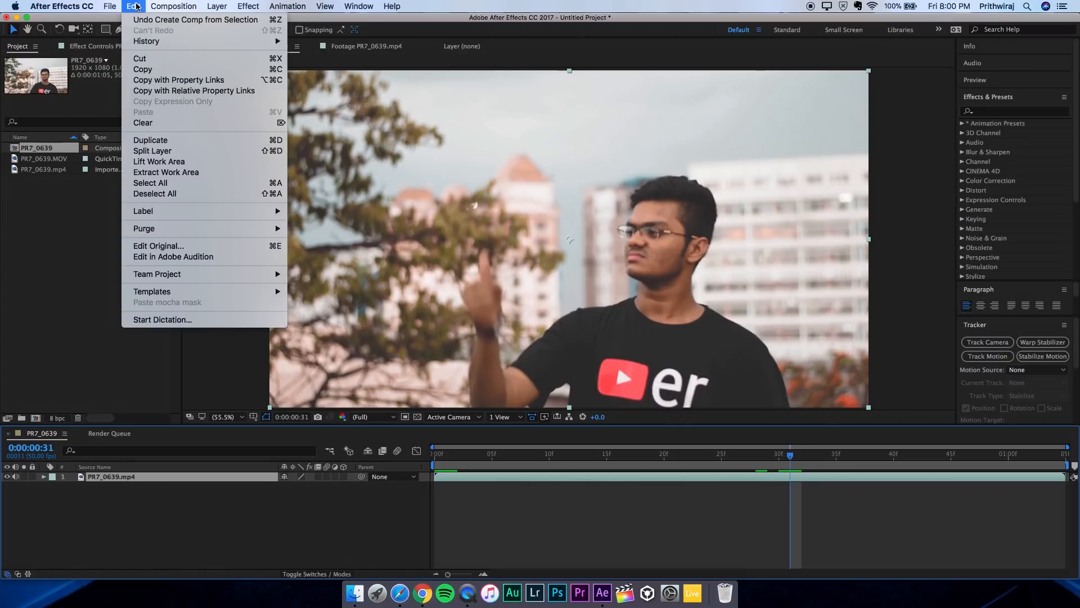
click(150, 139)
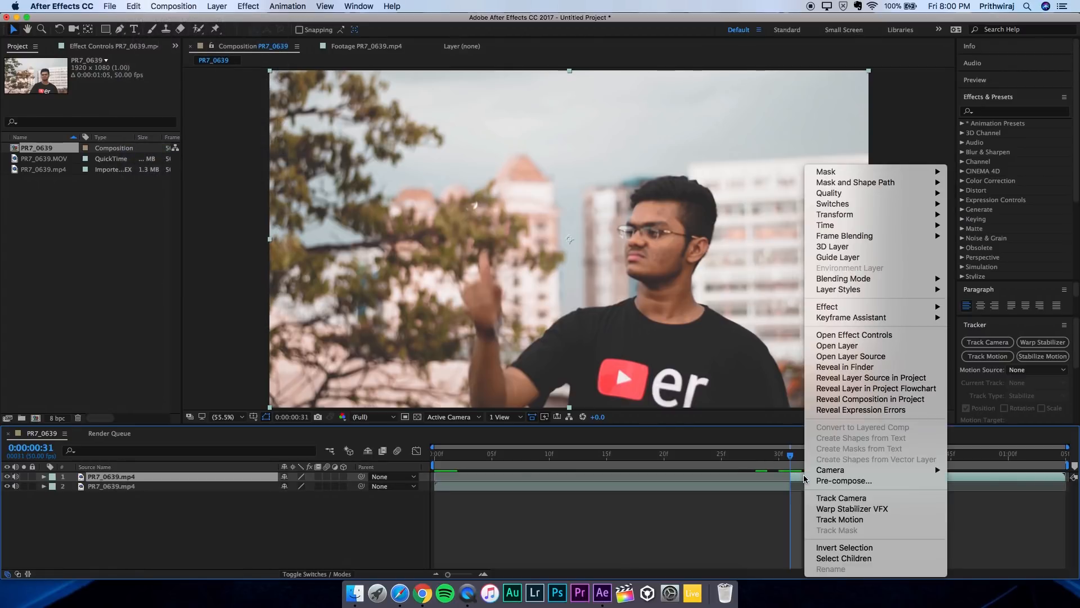
mouse_move(826, 225)
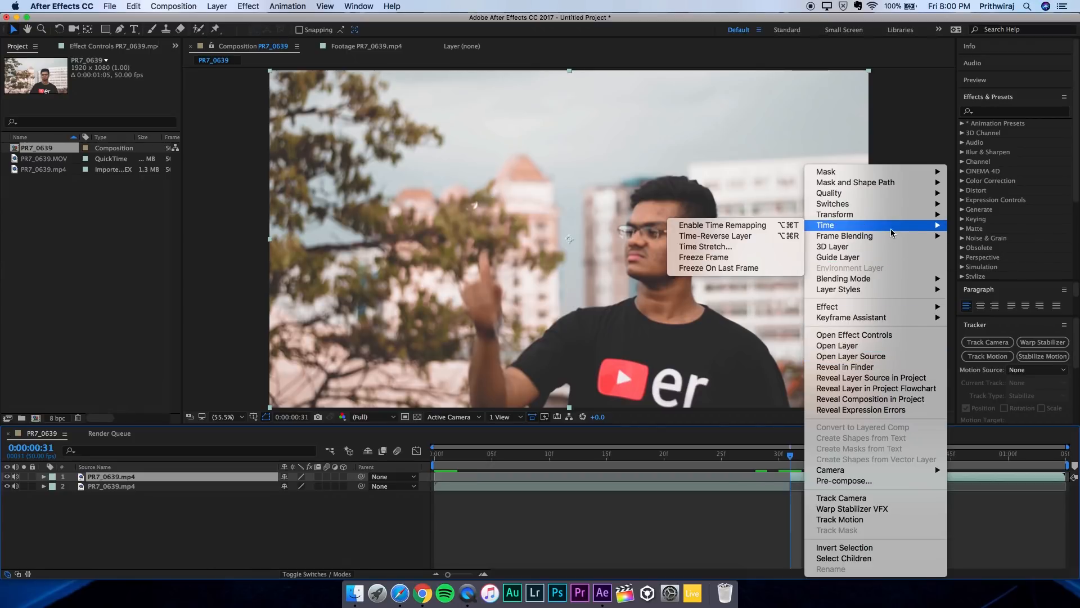
click(722, 225)
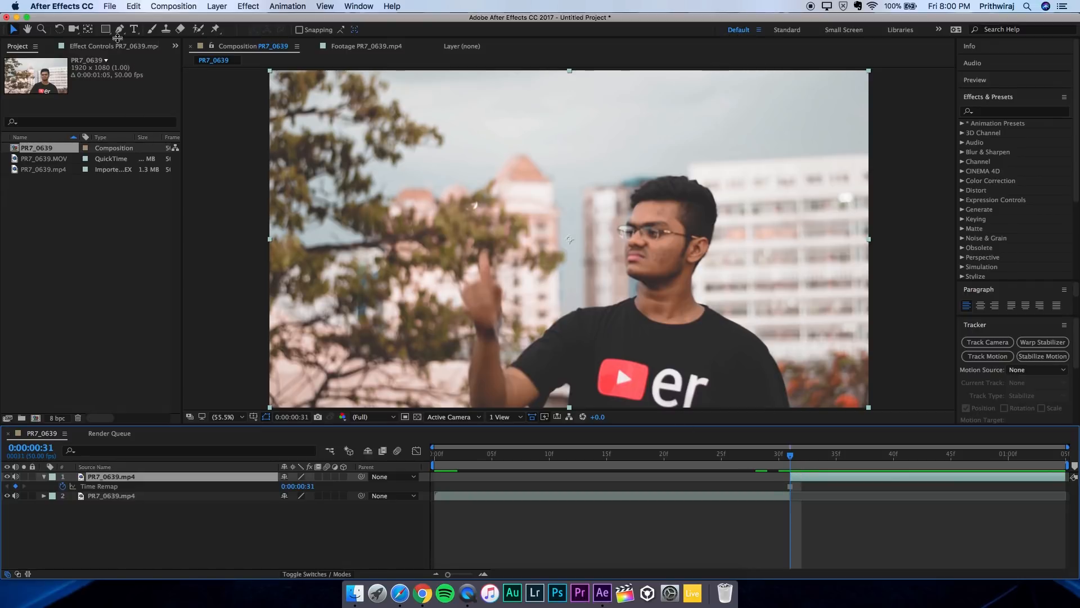
With the Pen tool and the viewer fit to frame, begin the mask outline around the person.
click(118, 29)
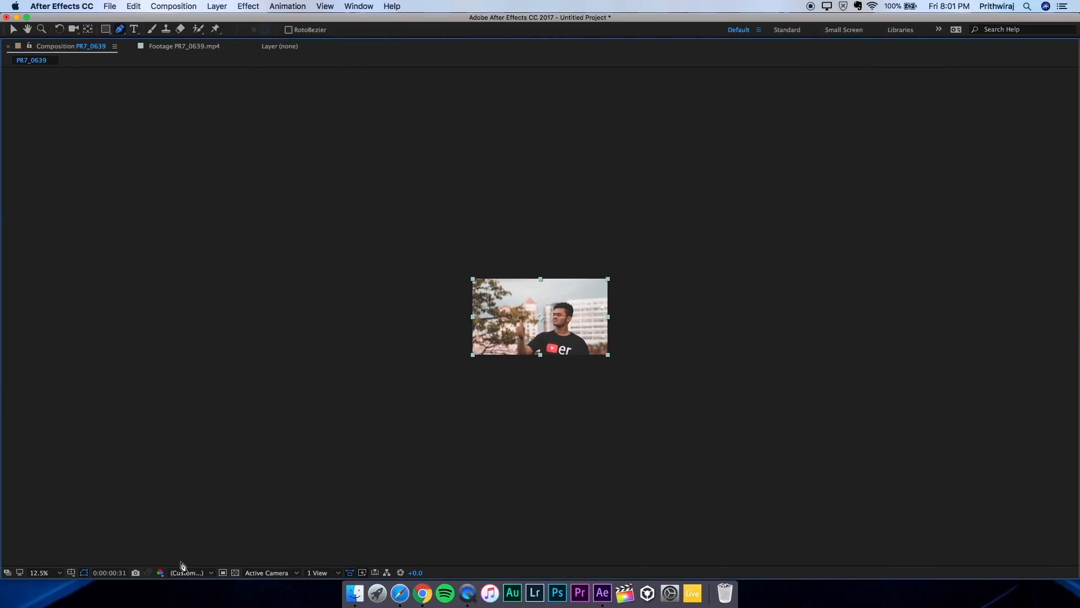
click(38, 571)
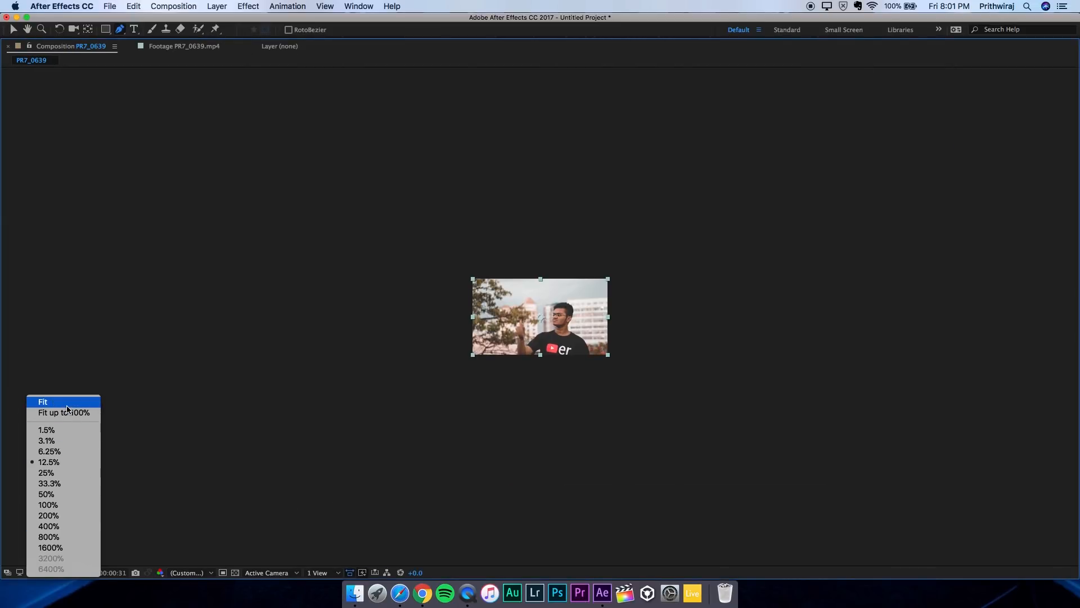
click(43, 402)
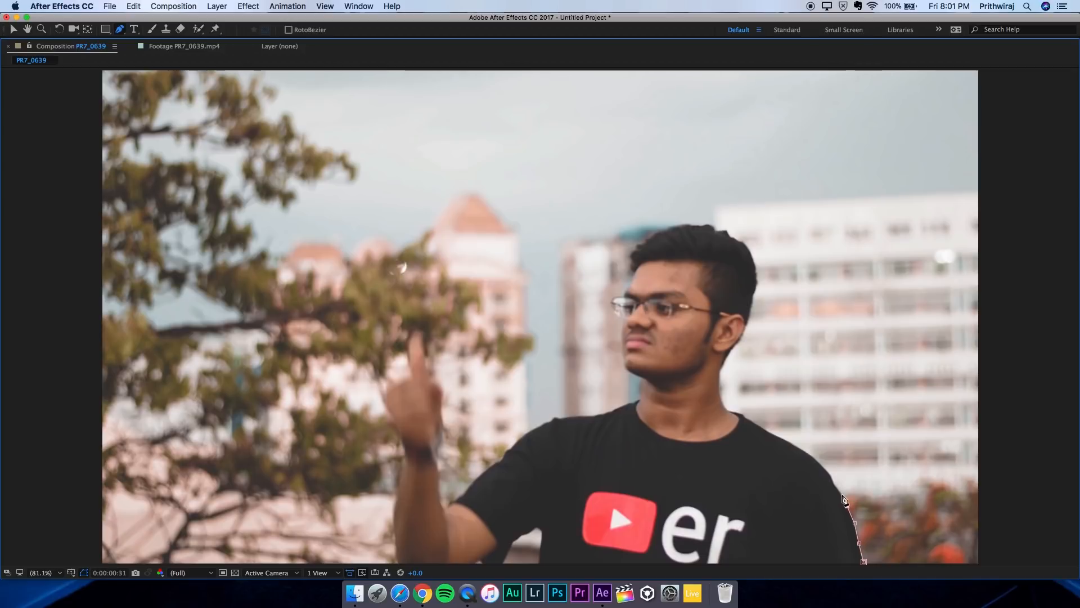
click(714, 228)
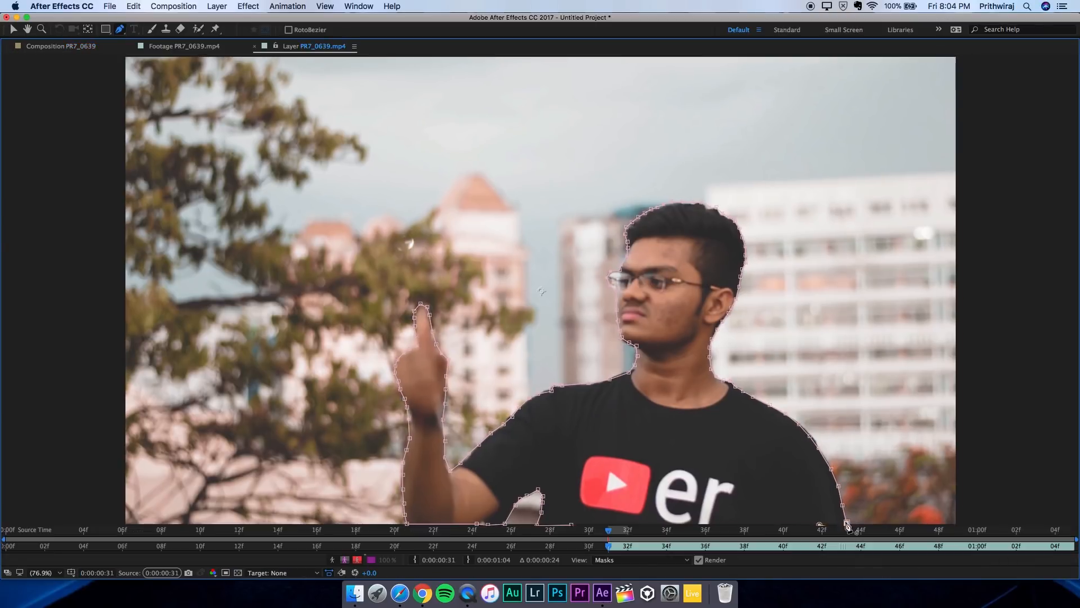
Return to the Composition panel to place the PR7_0639_1.mp4 plate as layer 3 from frame 31.
click(786, 29)
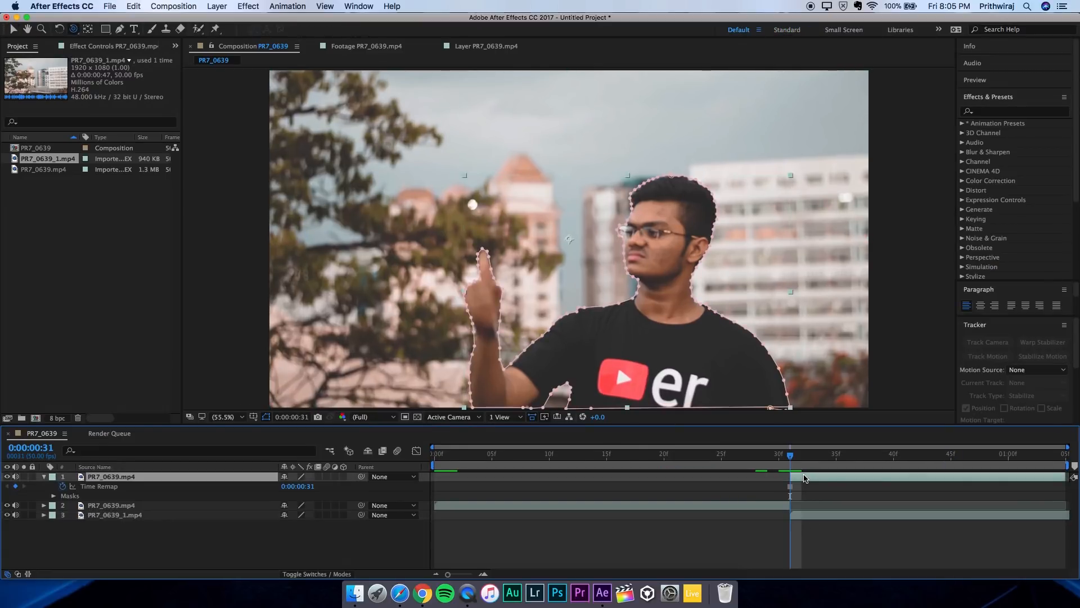
Find CC Scatterize by searching 'cc s', apply it to layer 1 and raise Scatter toward 612.
click(1012, 112)
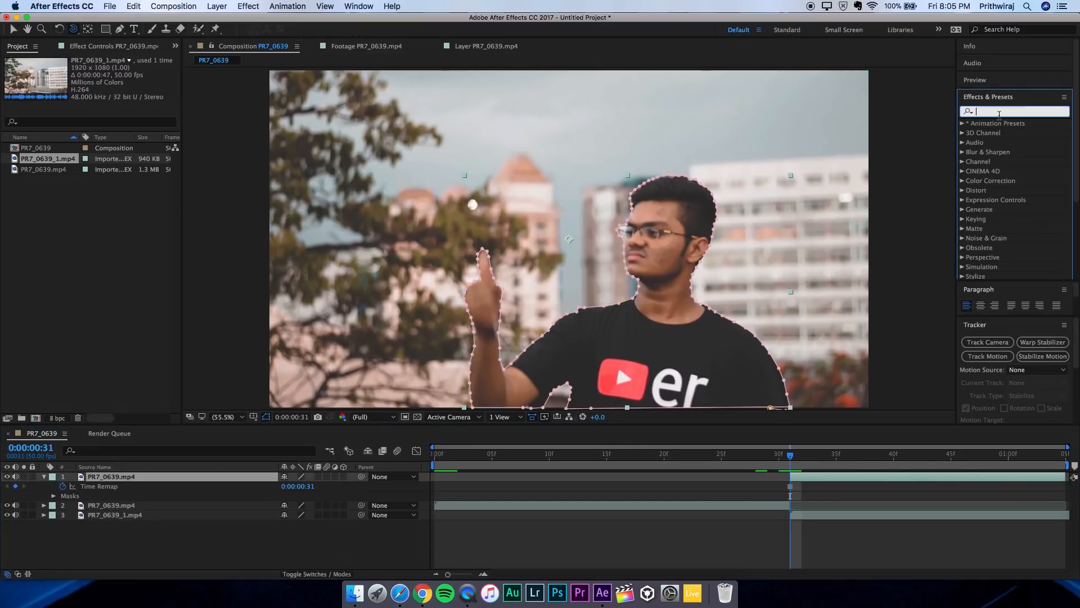
text(cc s)
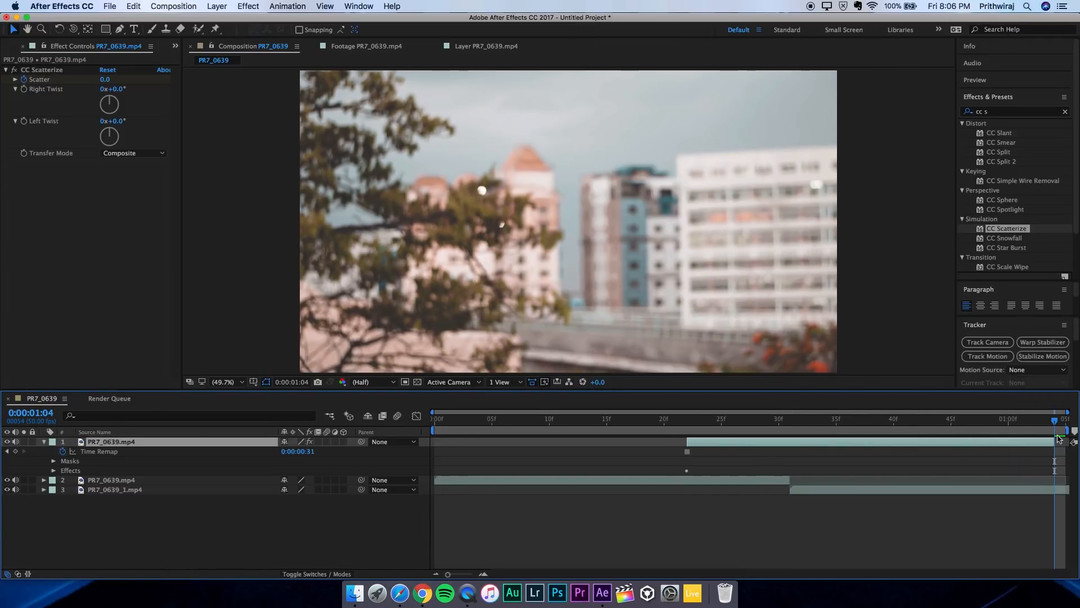
mouse_move(216, 222)
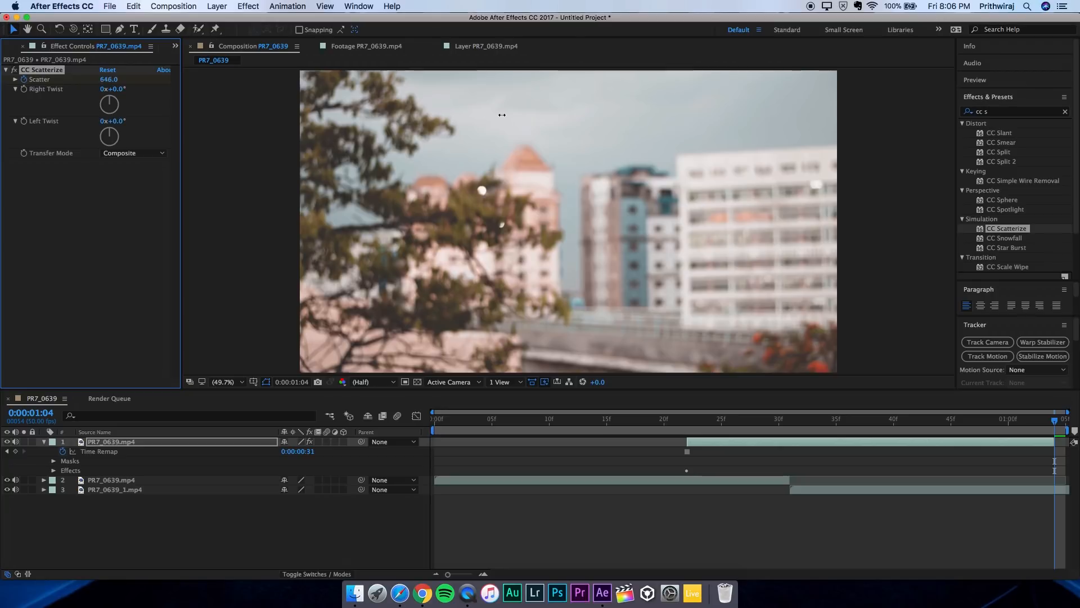
drag(109, 79, 97, 79)
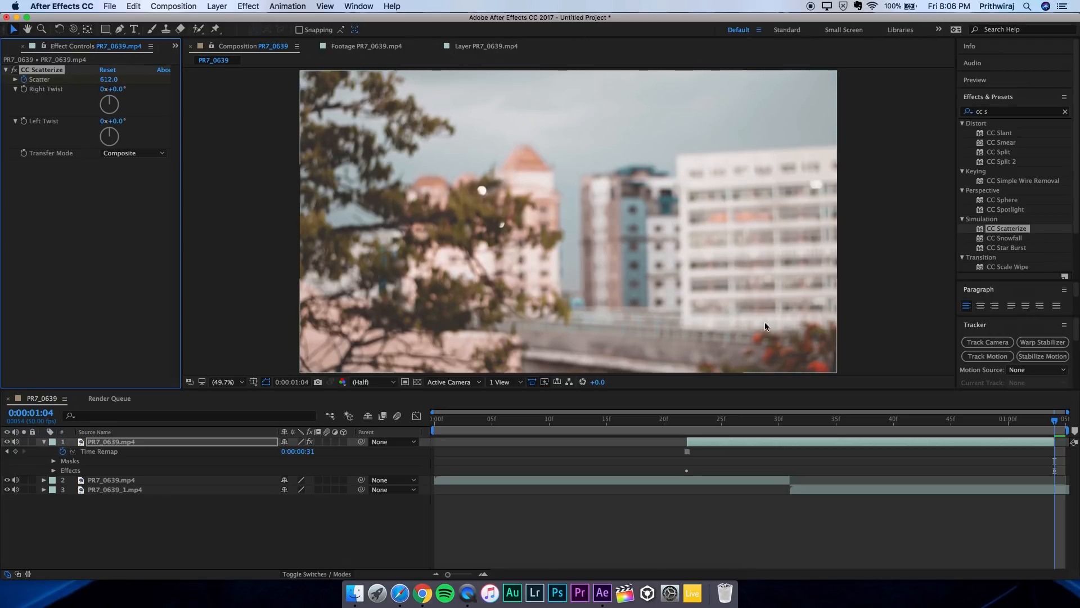